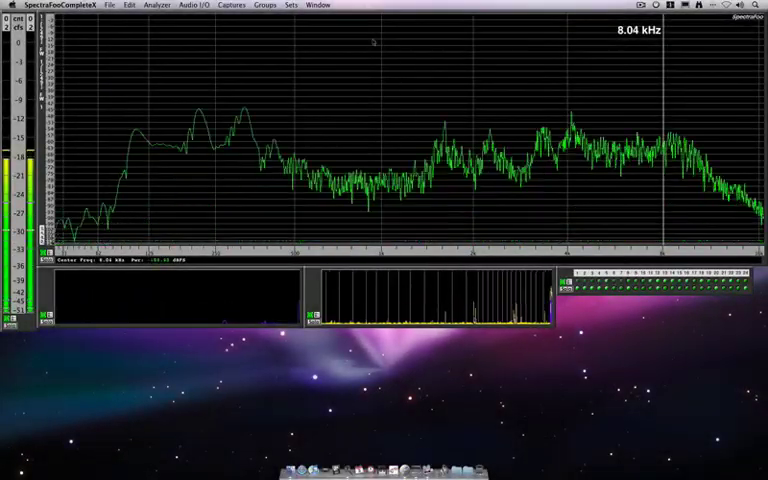
Show the Capture Control window and list its Mode choices (Manual, Envelope, Timecode)
{"action": "left_click", "coordinate": [318, 4]}
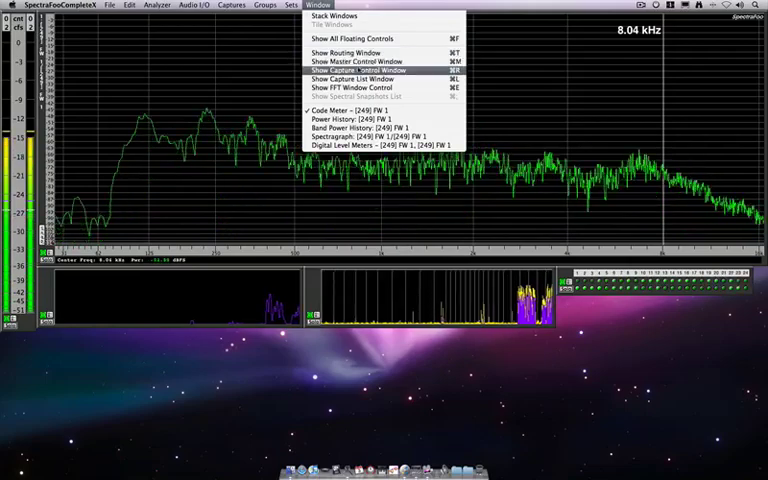
{"action": "left_click", "coordinate": [356, 72]}
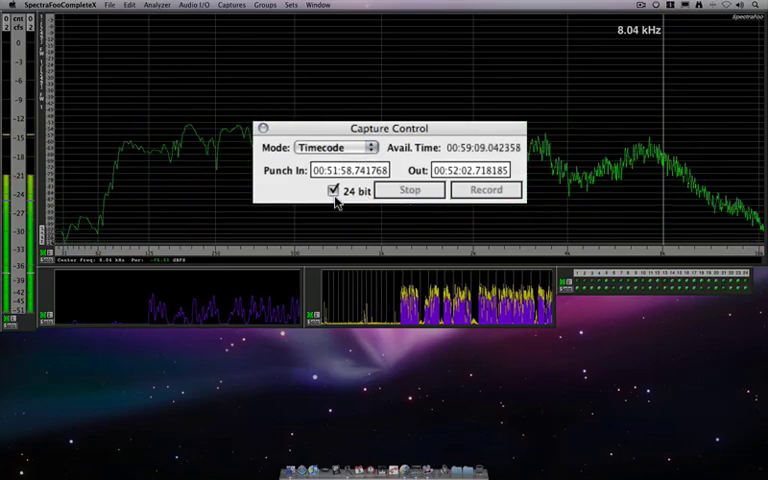
{"action": "left_click", "coordinate": [332, 148]}
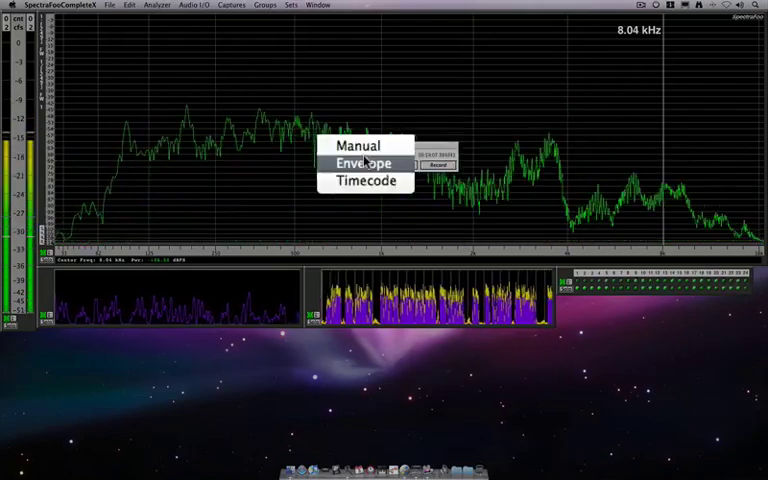
Set the capture mode to Envelope so the trigger envelope settings appear
{"action": "left_click", "coordinate": [364, 164]}
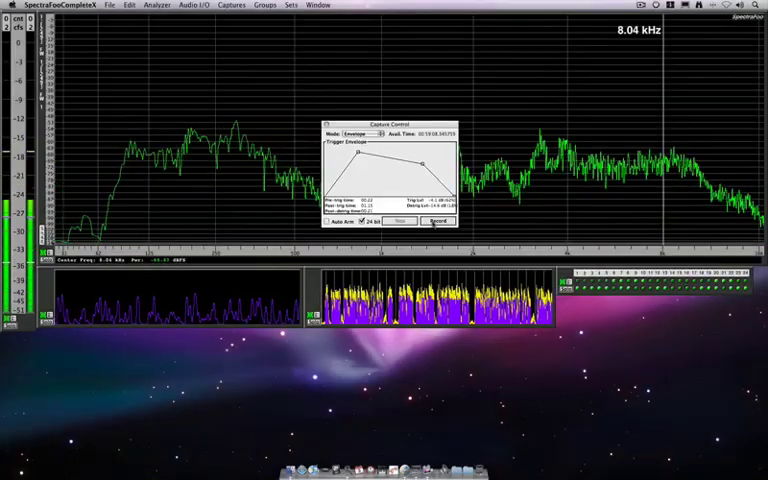
Record a new capture from Capture Control and view its waveform overview
{"action": "left_click", "coordinate": [438, 220]}
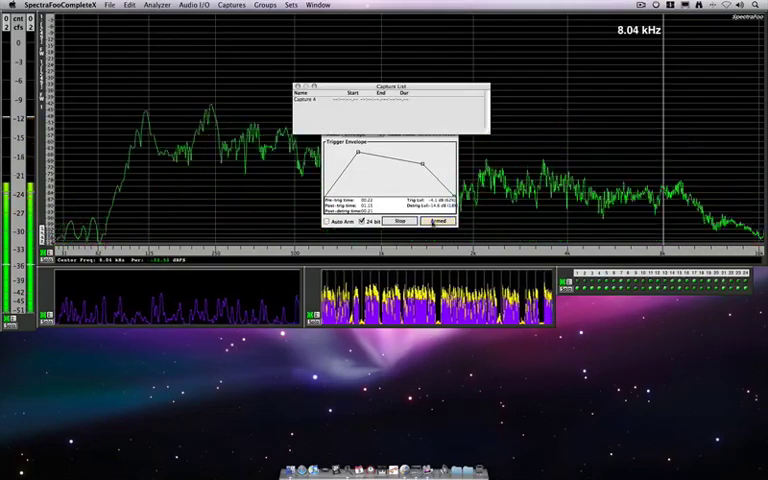
{"action": "left_click", "coordinate": [436, 220]}
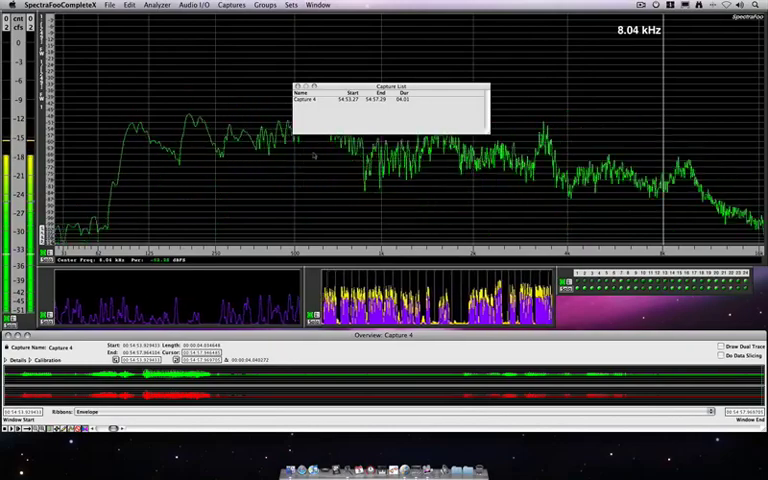
Remove the selected capture via Captures > Remove Selected Captures, choosing Don't Save
{"action": "left_click", "coordinate": [320, 104]}
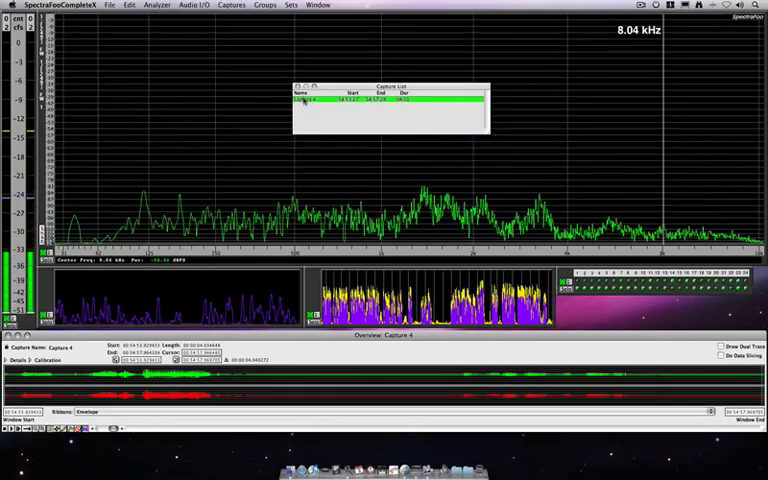
{"action": "left_click", "coordinate": [236, 6]}
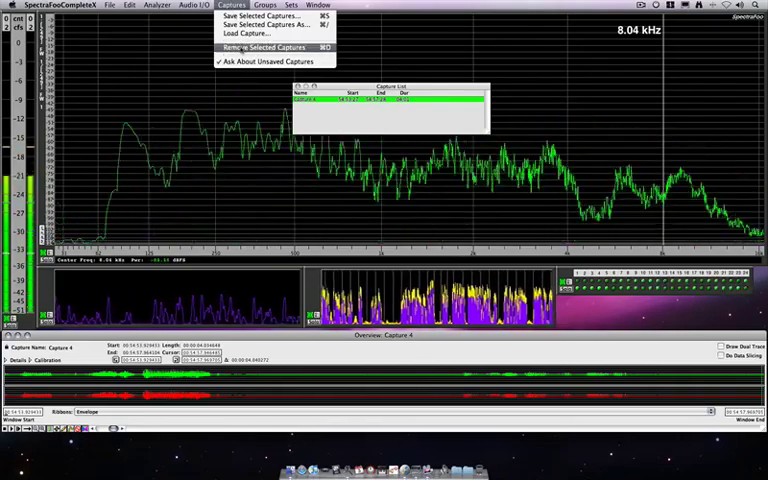
{"action": "left_click", "coordinate": [260, 46]}
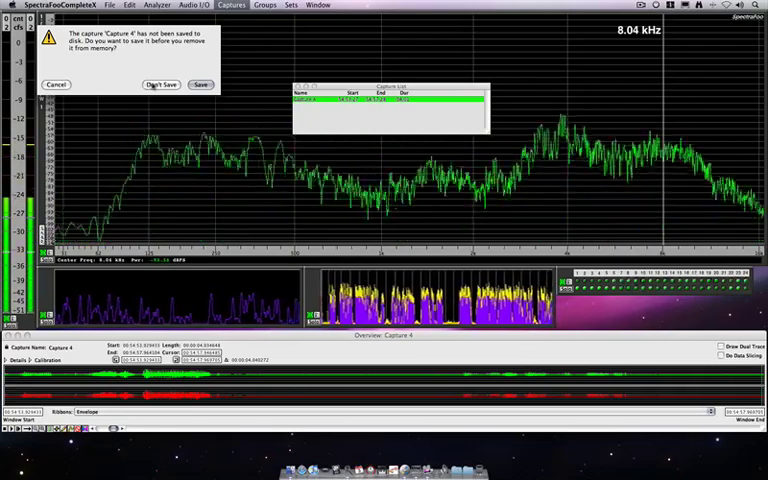
{"action": "left_click", "coordinate": [160, 84]}
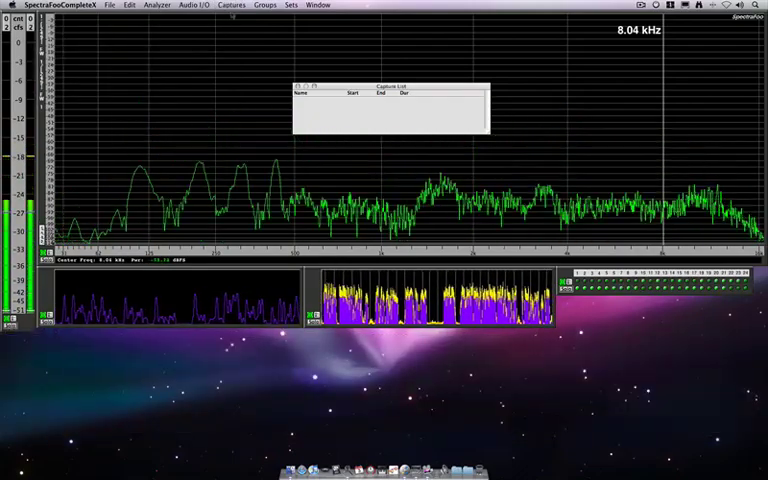
{"action": "left_click", "coordinate": [232, 6]}
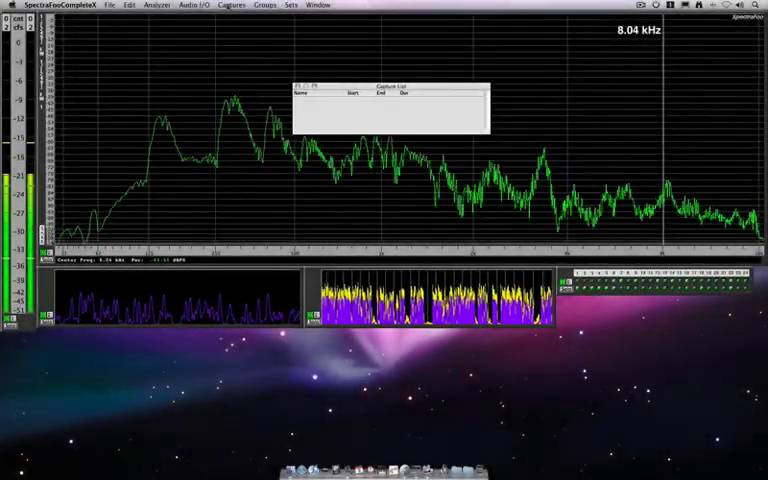
Load the voice AIFF recording from the Desktop via Captures > Load Capture
{"action": "left_click", "coordinate": [232, 4]}
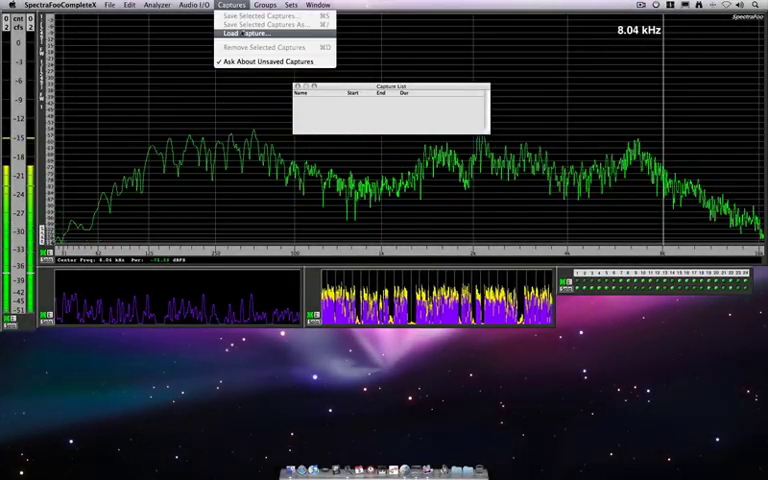
{"action": "left_click", "coordinate": [236, 32]}
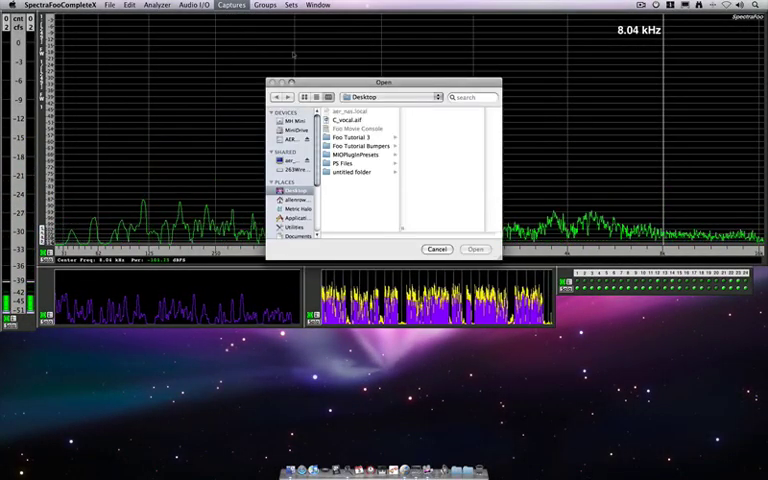
{"action": "left_click", "coordinate": [344, 120]}
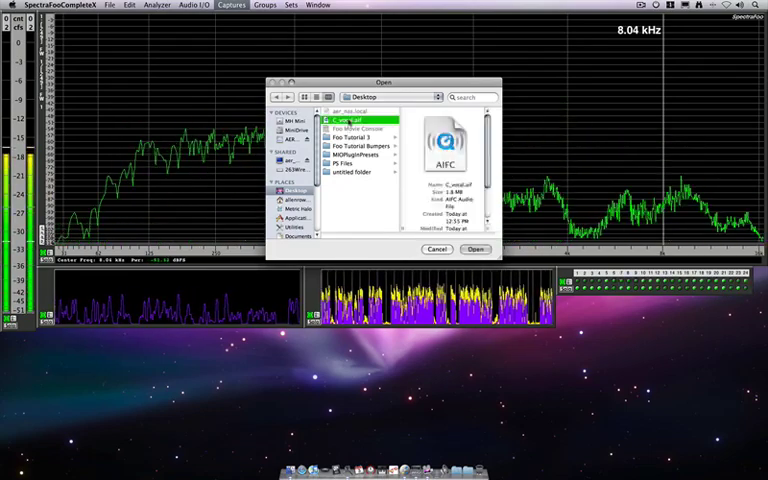
{"action": "left_click", "coordinate": [484, 250]}
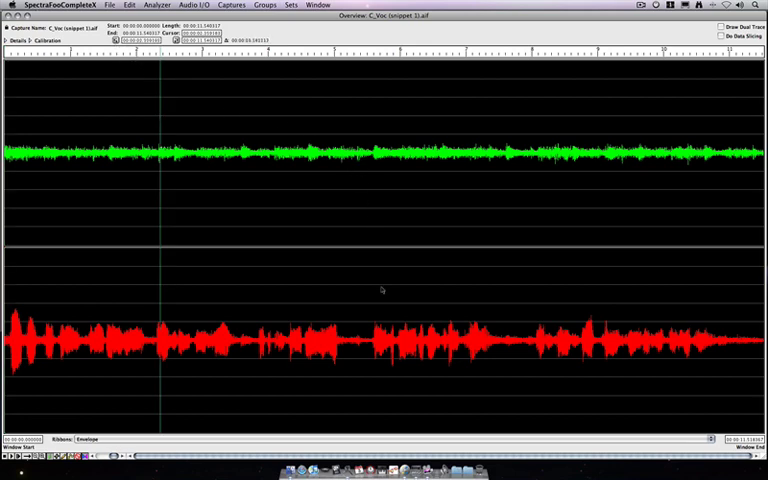
Show the loaded voice capture's Overview with left and right Envelope tracks
{"action": "left_click", "coordinate": [380, 290]}
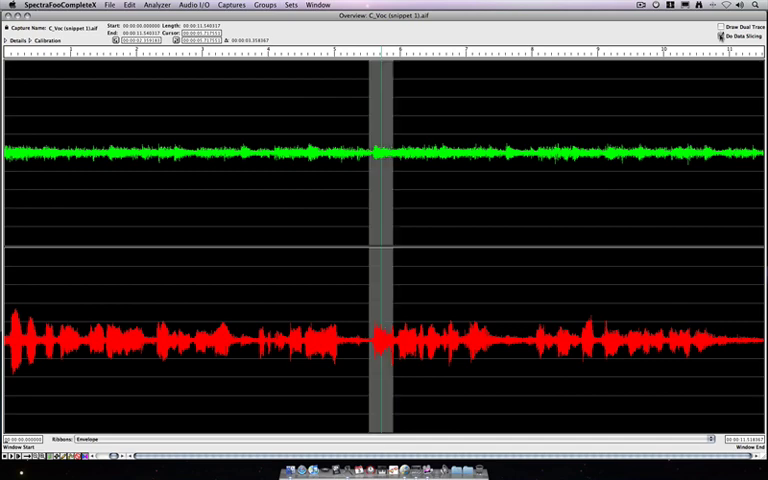
Enable the amplitude scale display beside both envelope tracks
{"action": "left_click", "coordinate": [720, 34]}
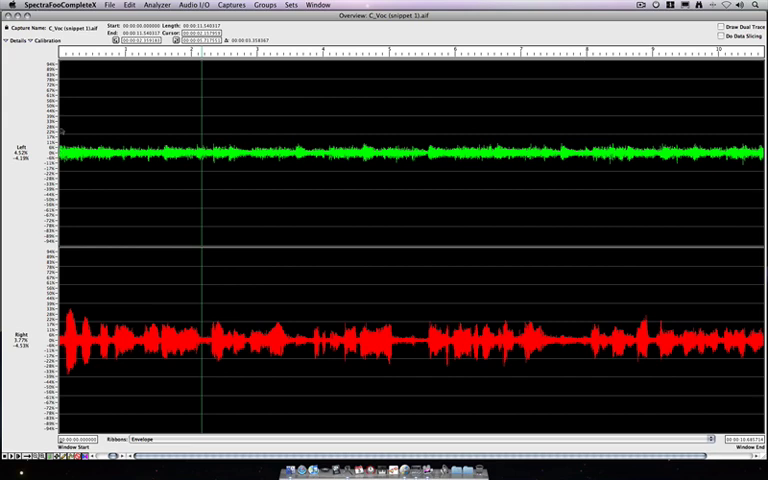
{"action": "mouse_move", "coordinate": [144, 242]}
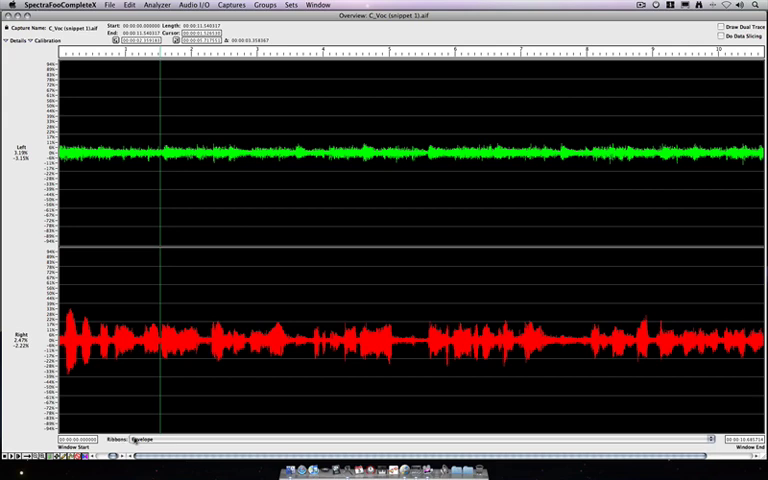
Choose Power Balance from the Overview's view pop-up to add that track
{"action": "left_click", "coordinate": [148, 434]}
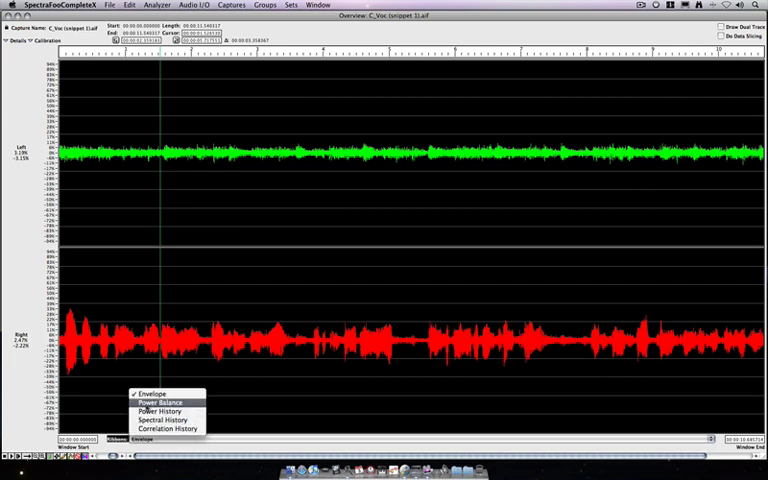
{"action": "left_click", "coordinate": [160, 400]}
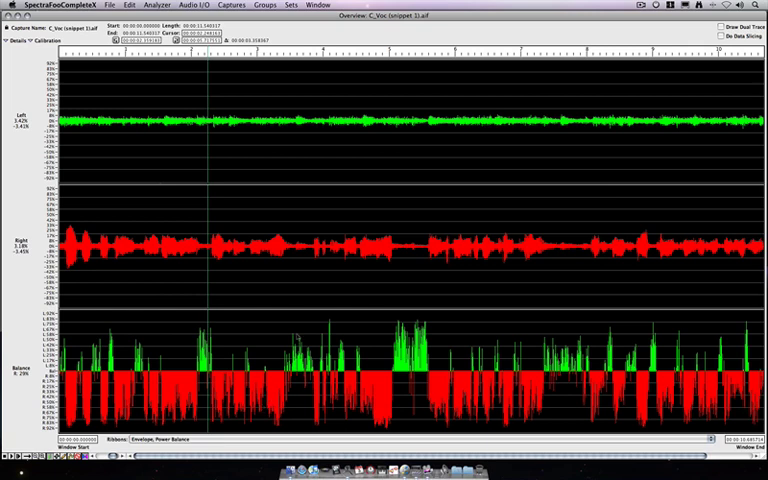
{"action": "mouse_move", "coordinate": [276, 208]}
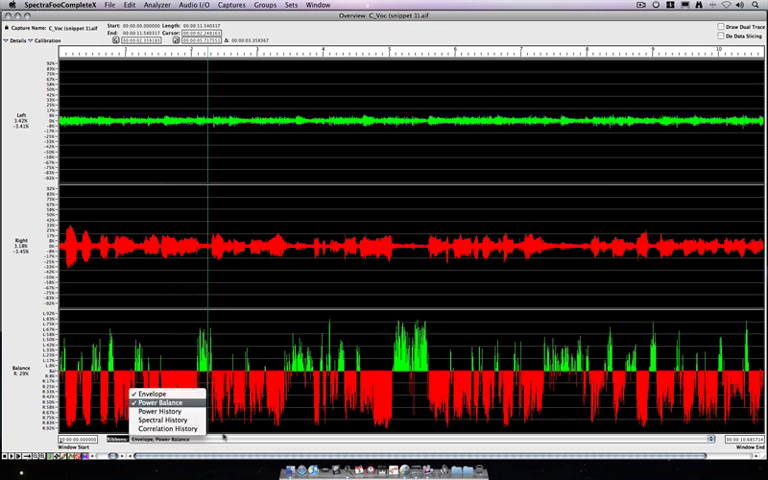
Swap the power balance track for spectral history views, then return to envelopes only
{"action": "left_click", "coordinate": [148, 400]}
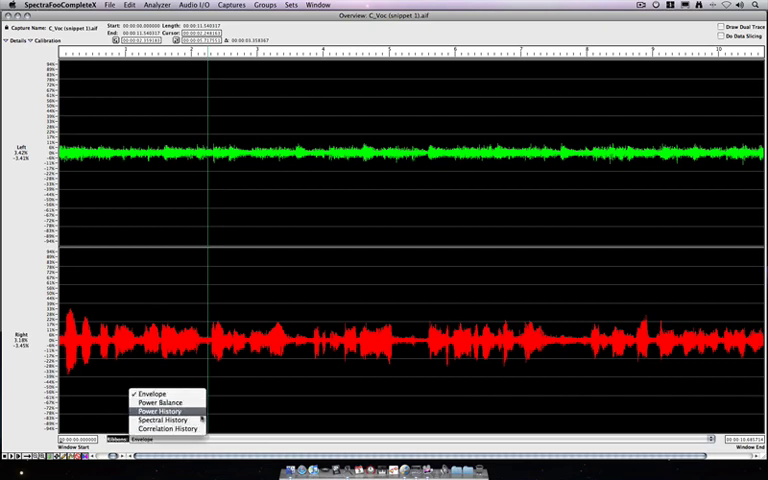
{"action": "left_click", "coordinate": [160, 410]}
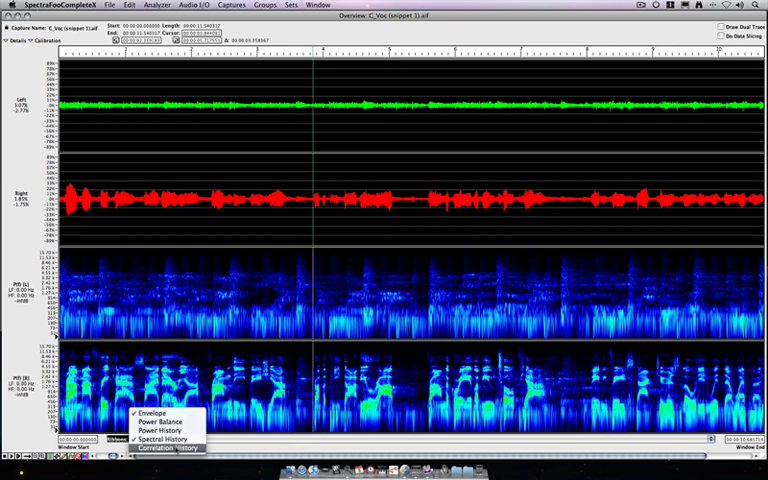
{"action": "left_click", "coordinate": [148, 416]}
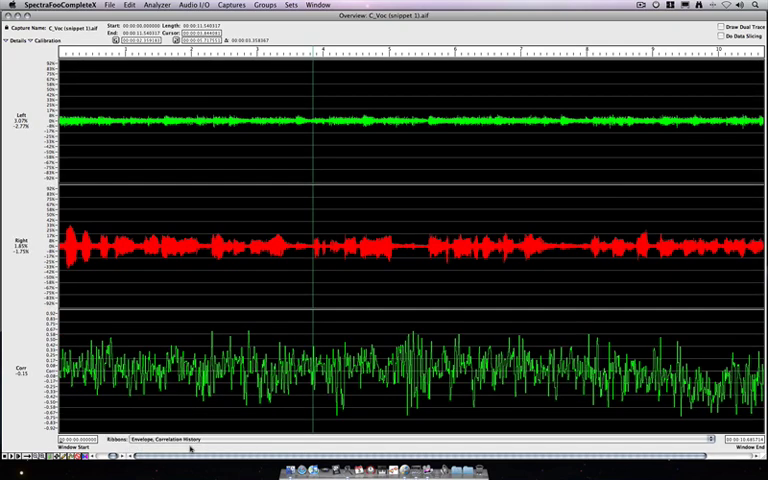
{"action": "mouse_move", "coordinate": [272, 416]}
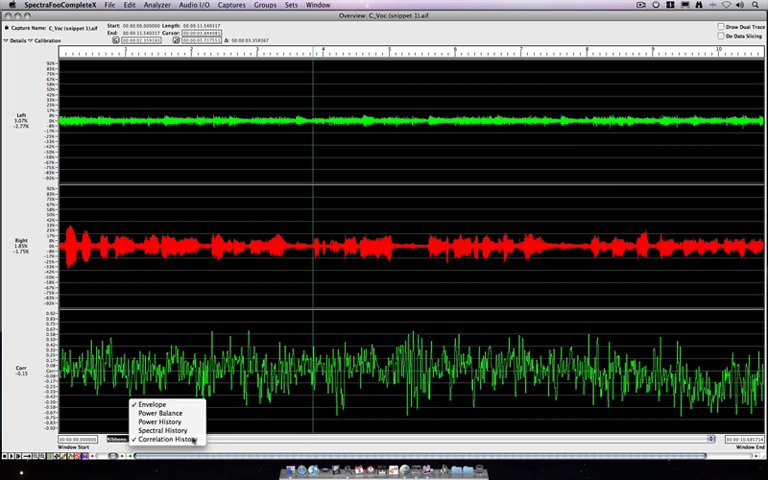
{"action": "left_click", "coordinate": [148, 402]}
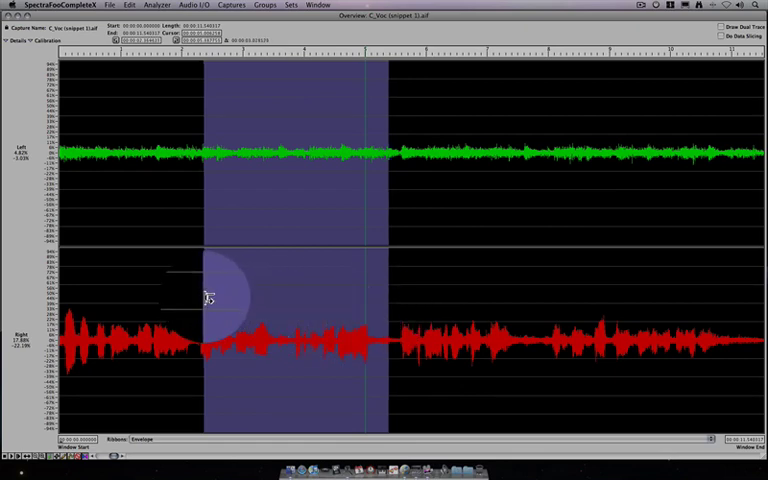
Select a region mid-waveform by dragging and play it from the transport controls
{"action": "left_click_drag", "start_coordinate": [204, 300], "coordinate": [340, 304]}
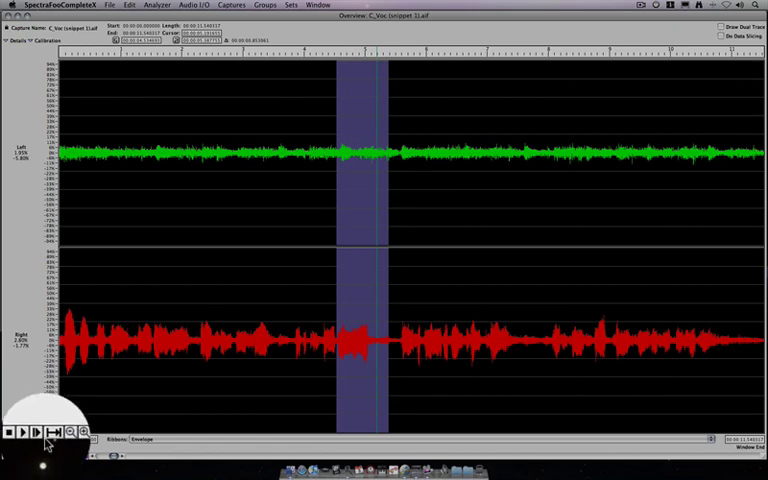
{"action": "left_click", "coordinate": [12, 432]}
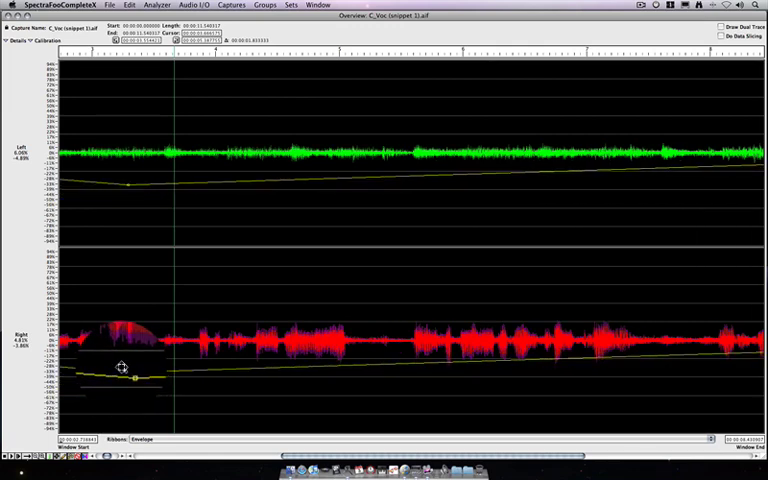
Reshape the Right channel's envelope line by dragging a breakpoint to adjust its level
{"action": "left_click_drag", "start_coordinate": [122, 368], "coordinate": [88, 412]}
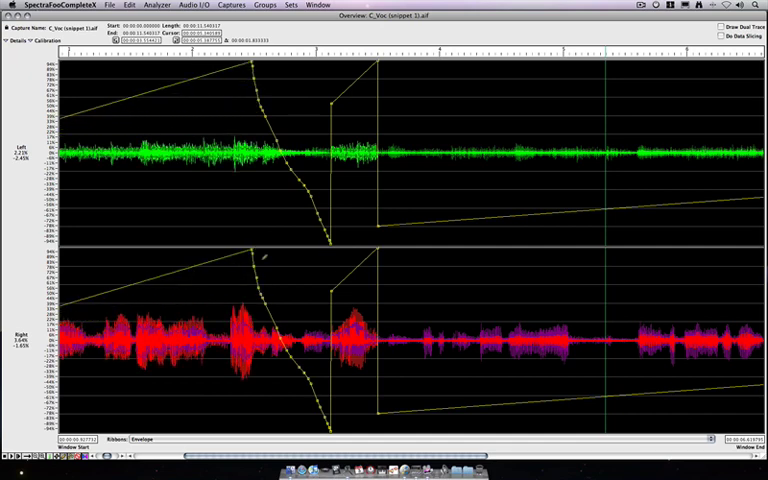
{"action": "mouse_move", "coordinate": [296, 408]}
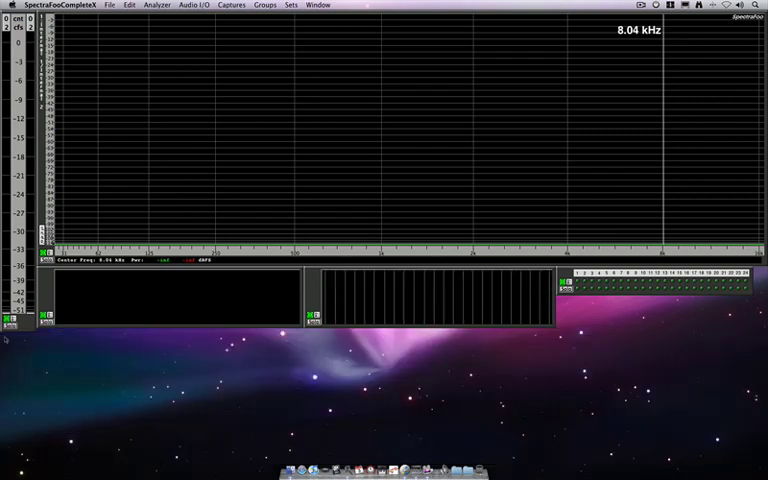
Show the Capture List window via the Window menu and bring up the Captures commands
{"action": "left_click", "coordinate": [232, 6]}
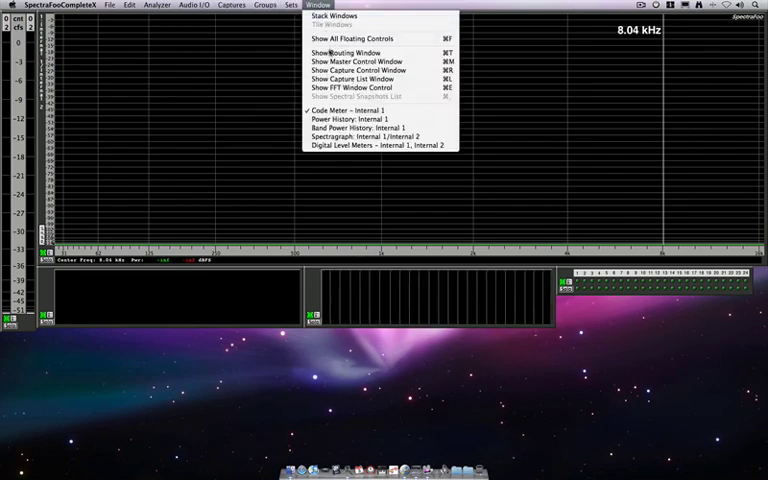
{"action": "left_click", "coordinate": [336, 78]}
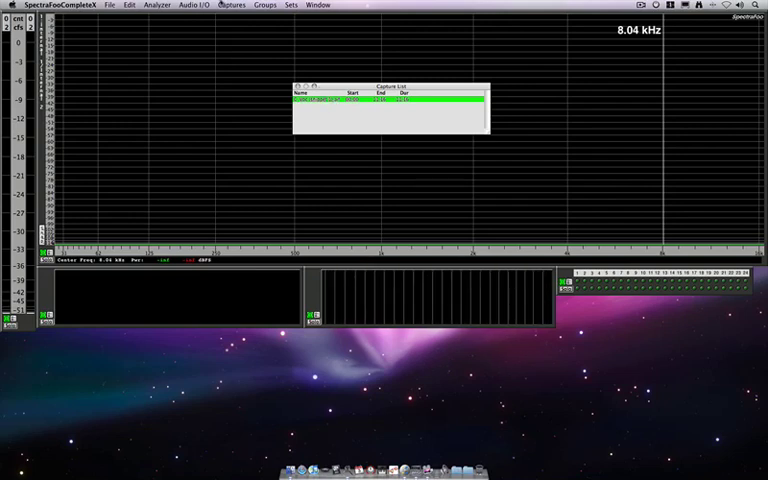
{"action": "left_click", "coordinate": [236, 4]}
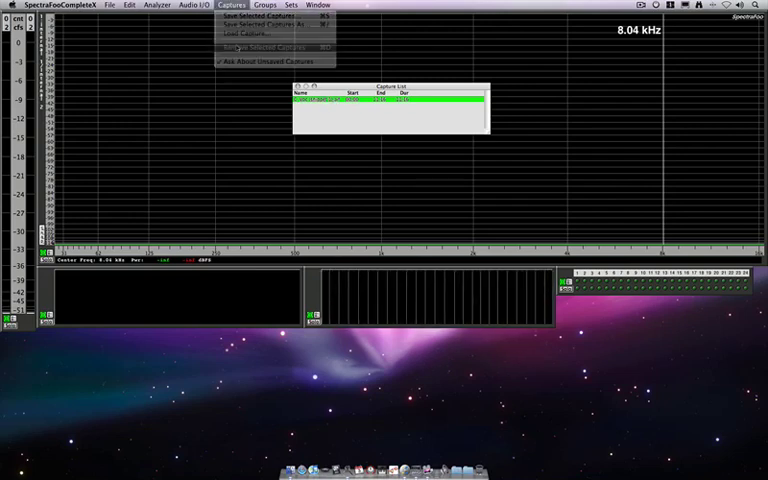
Remove the voice capture from memory, triggering the save-changes prompt
{"action": "left_click", "coordinate": [284, 46]}
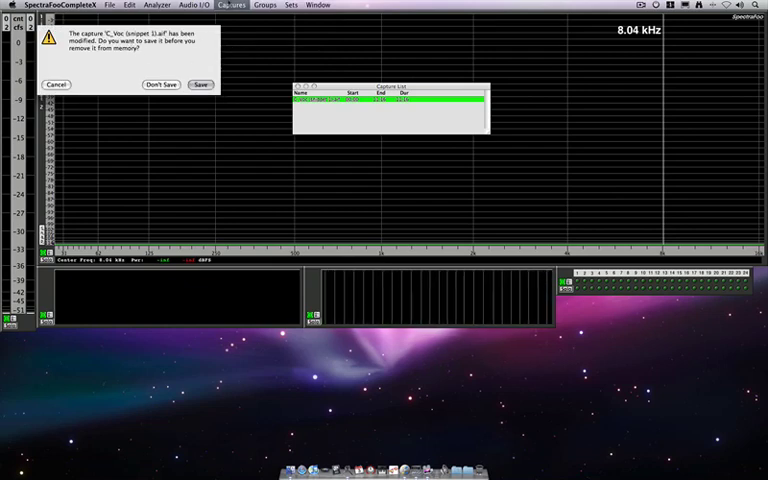
{"action": "mouse_move", "coordinate": [152, 56]}
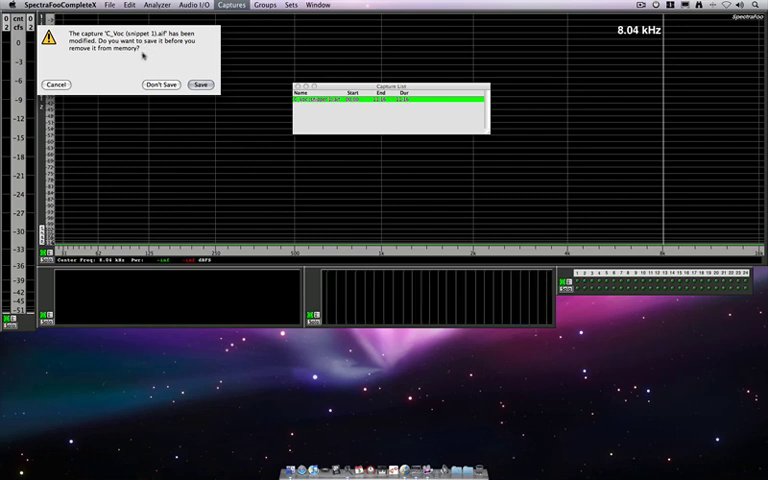